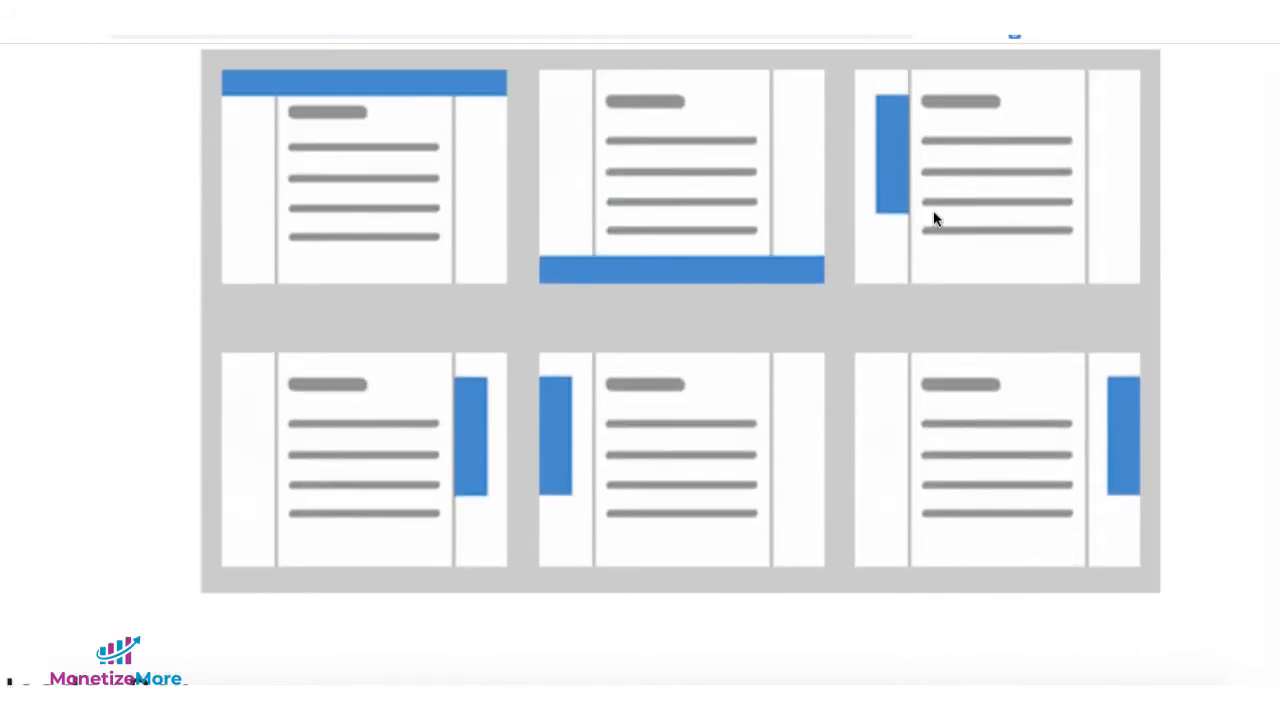
mouse_move(476, 478)
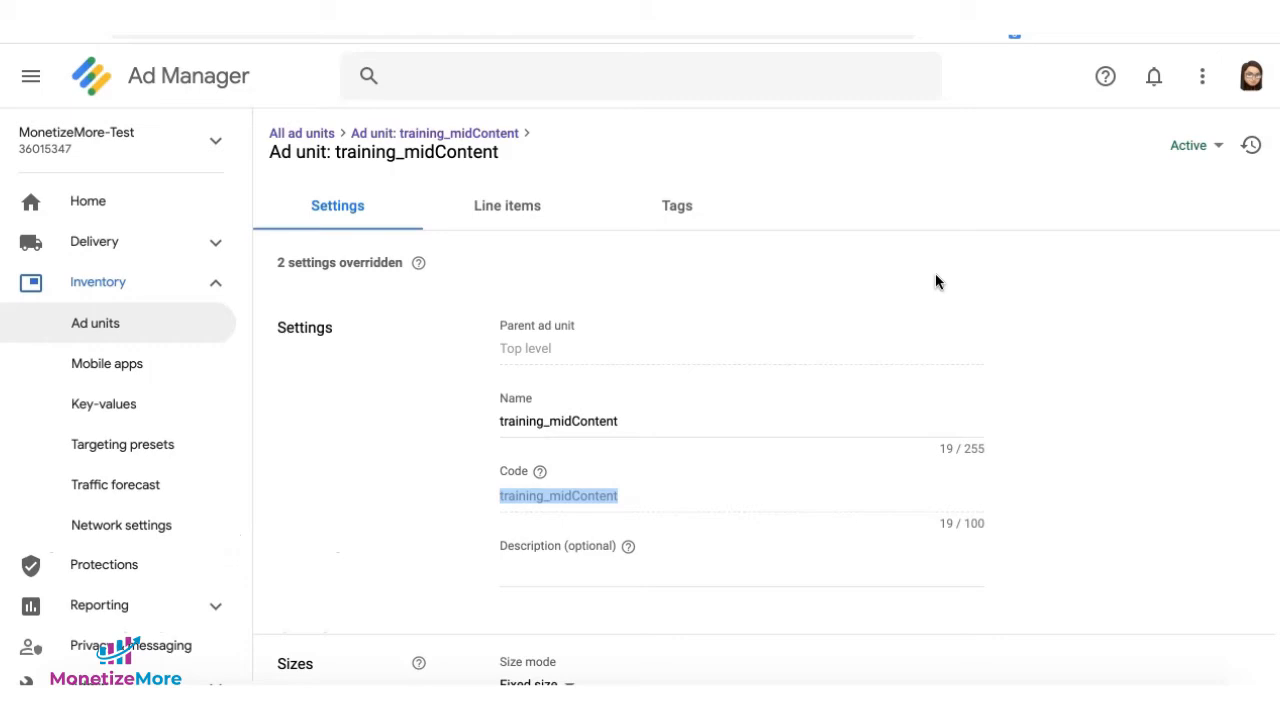
mouse_move(484, 316)
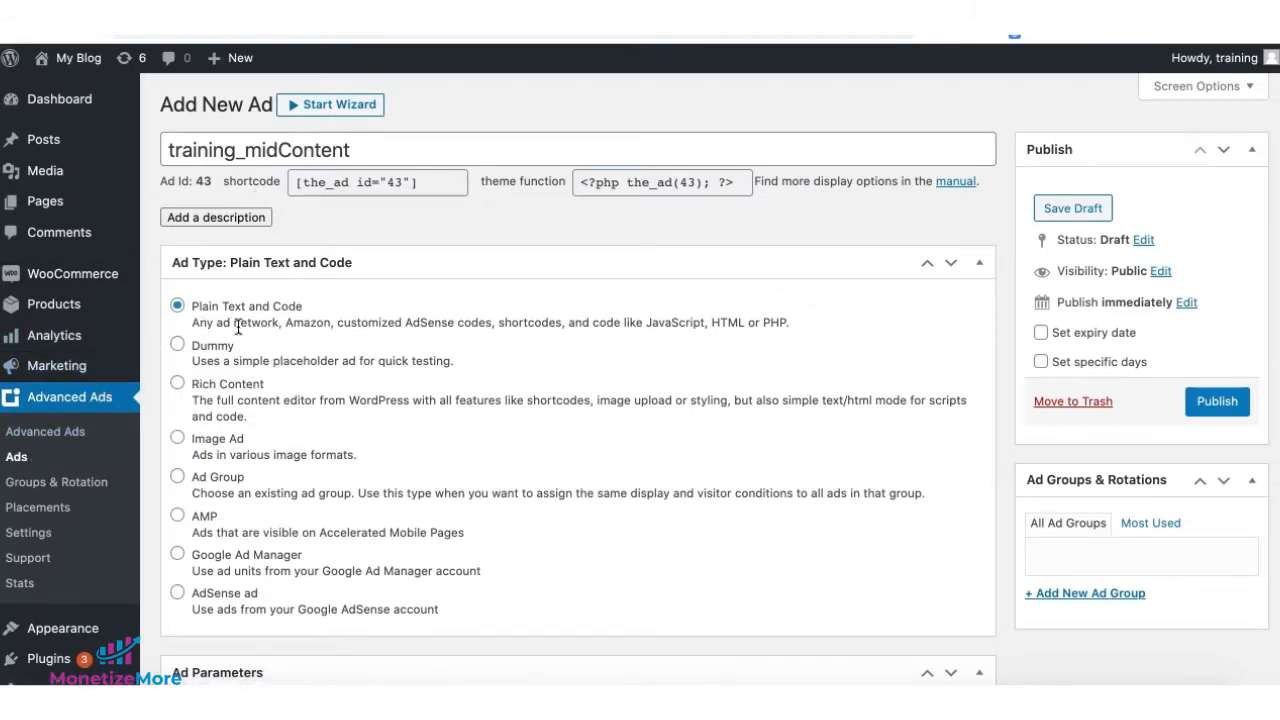
Publish the training_midContent ad as a Google Ad Manager ad linked to the training_midContent unit.
scroll(down, 3)
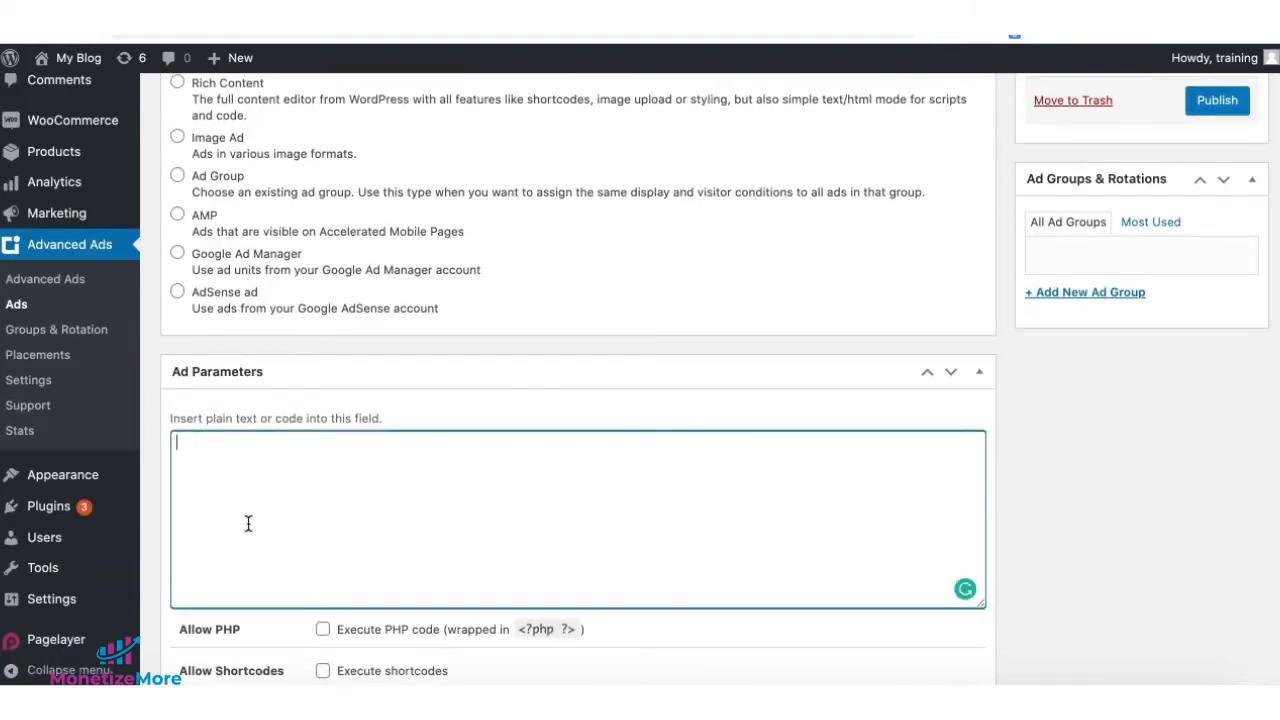
scroll(down, 3)
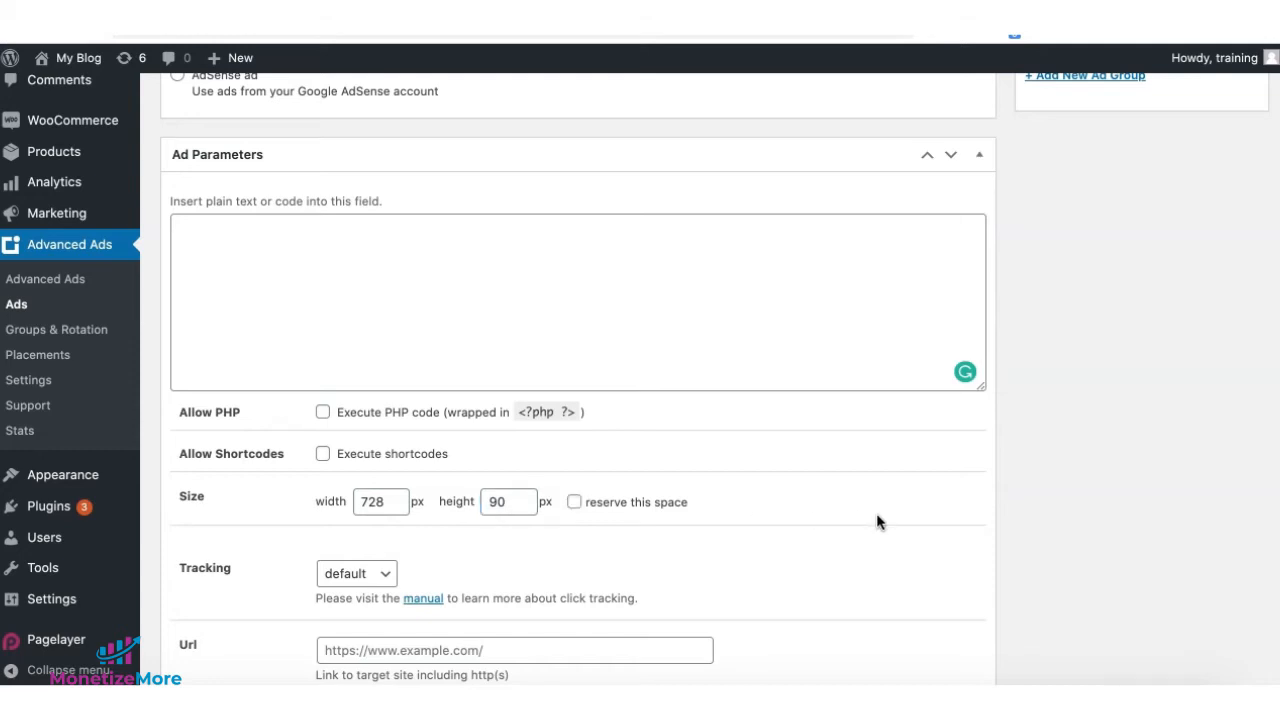
scroll(up, 3)
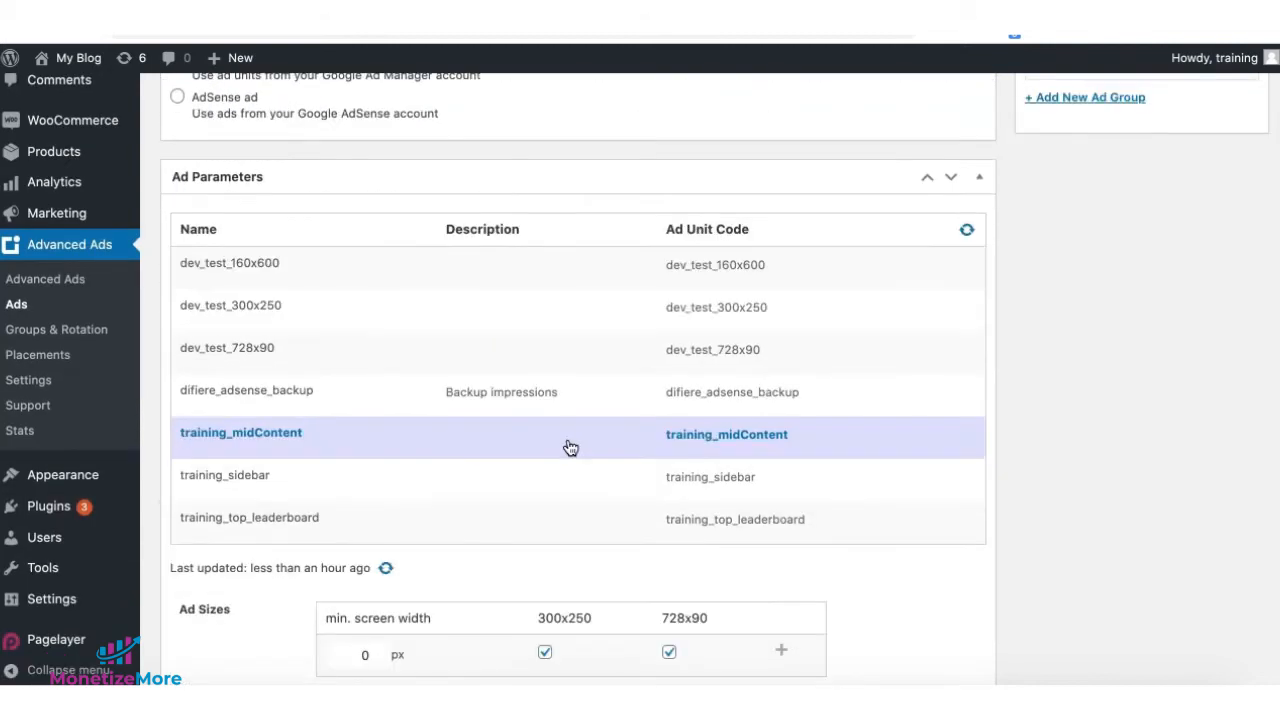
scroll(down, 3)
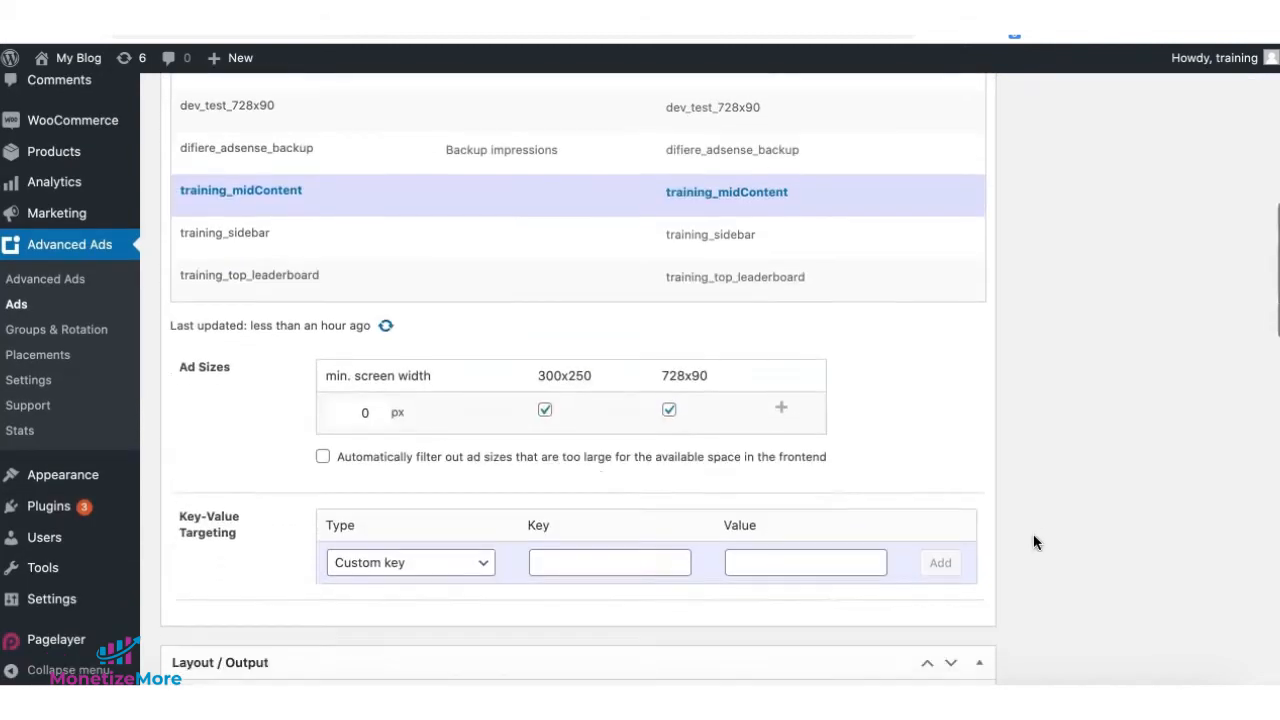
scroll(down, 3)
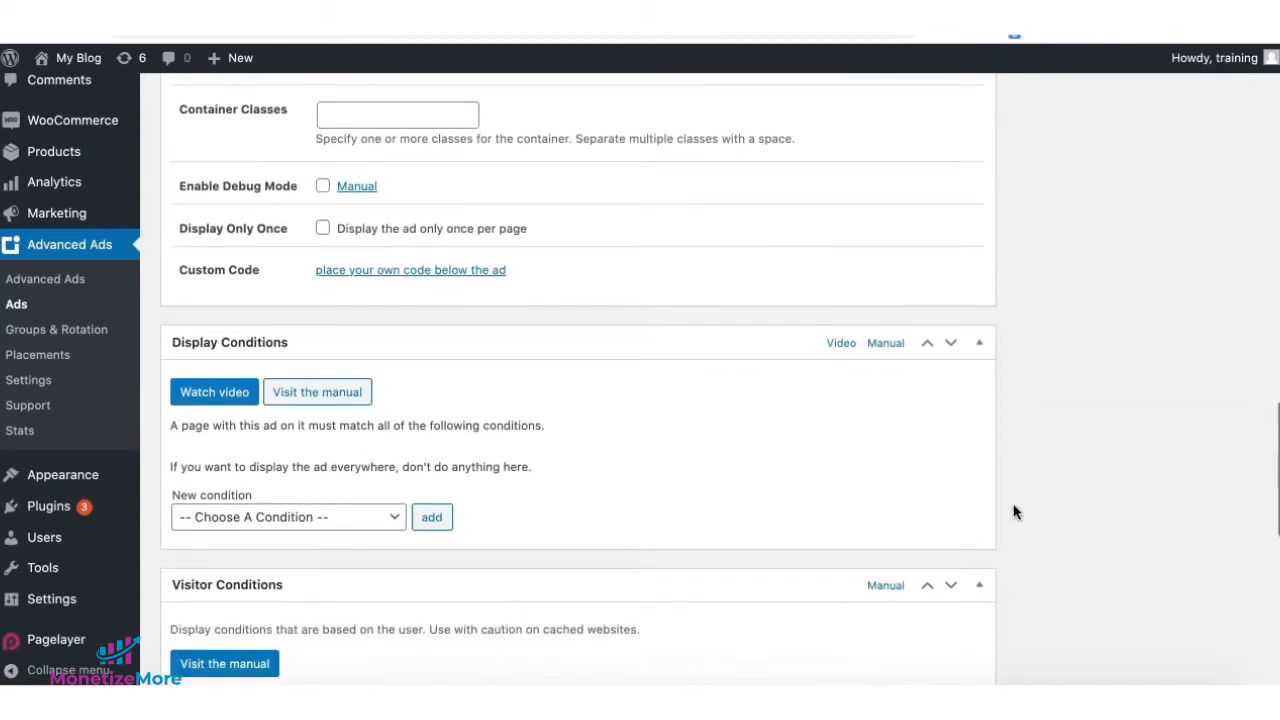
scroll(down, 3)
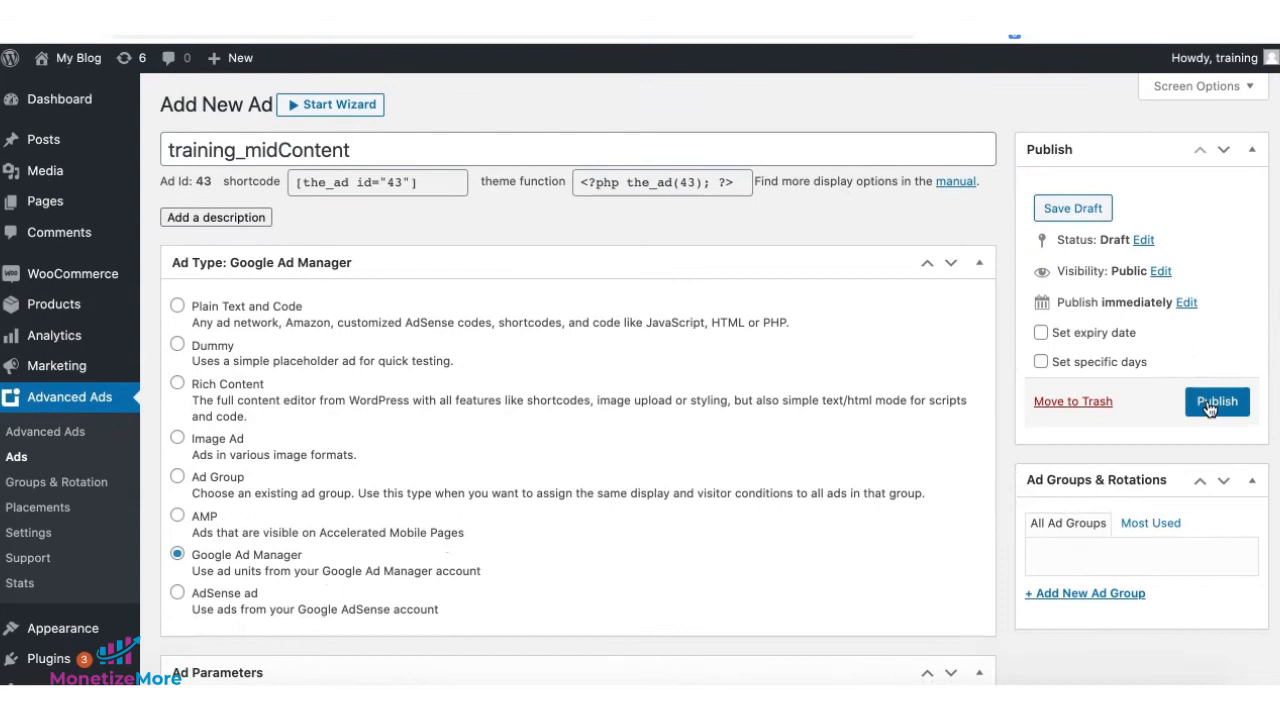
click(40, 508)
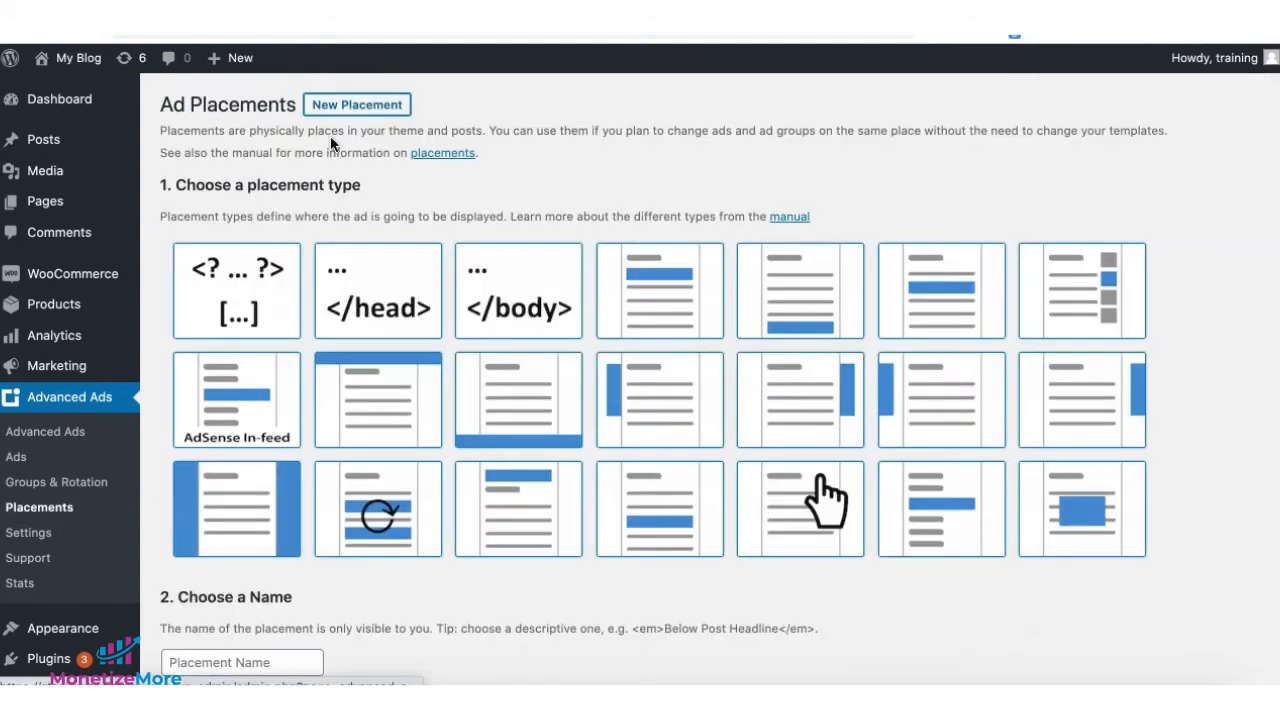
mouse_move(690, 184)
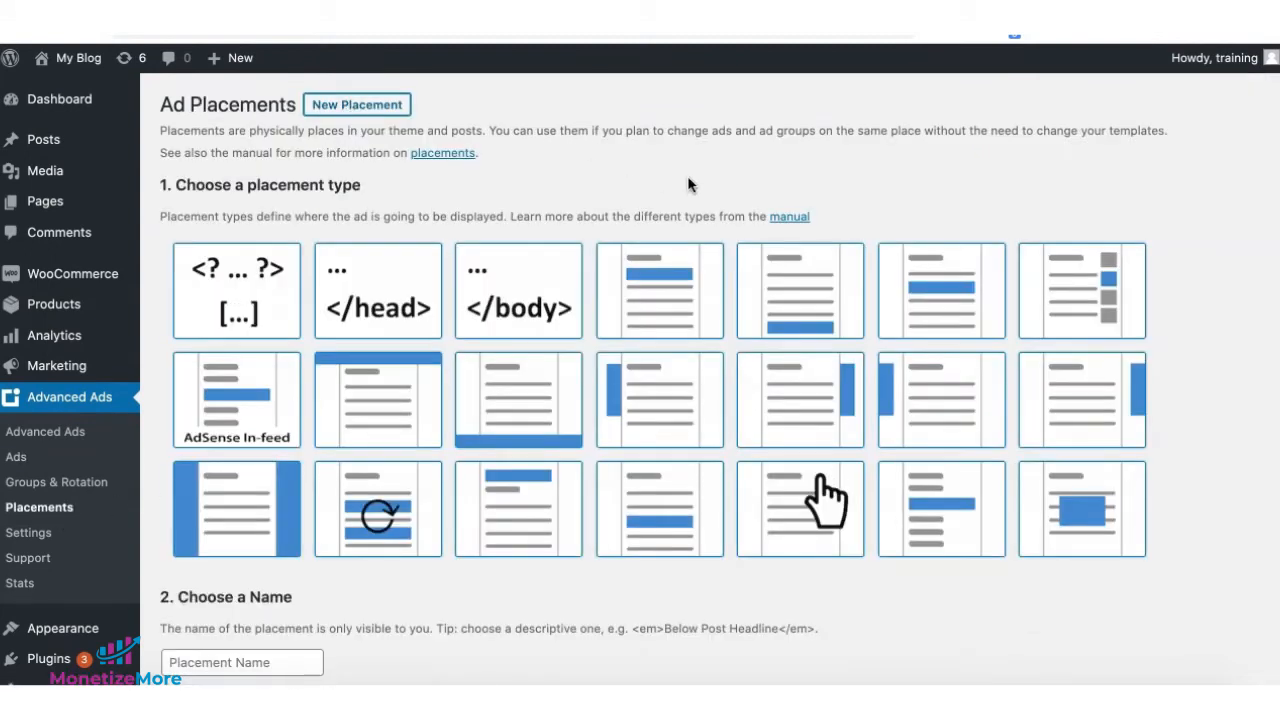
mouse_move(518, 420)
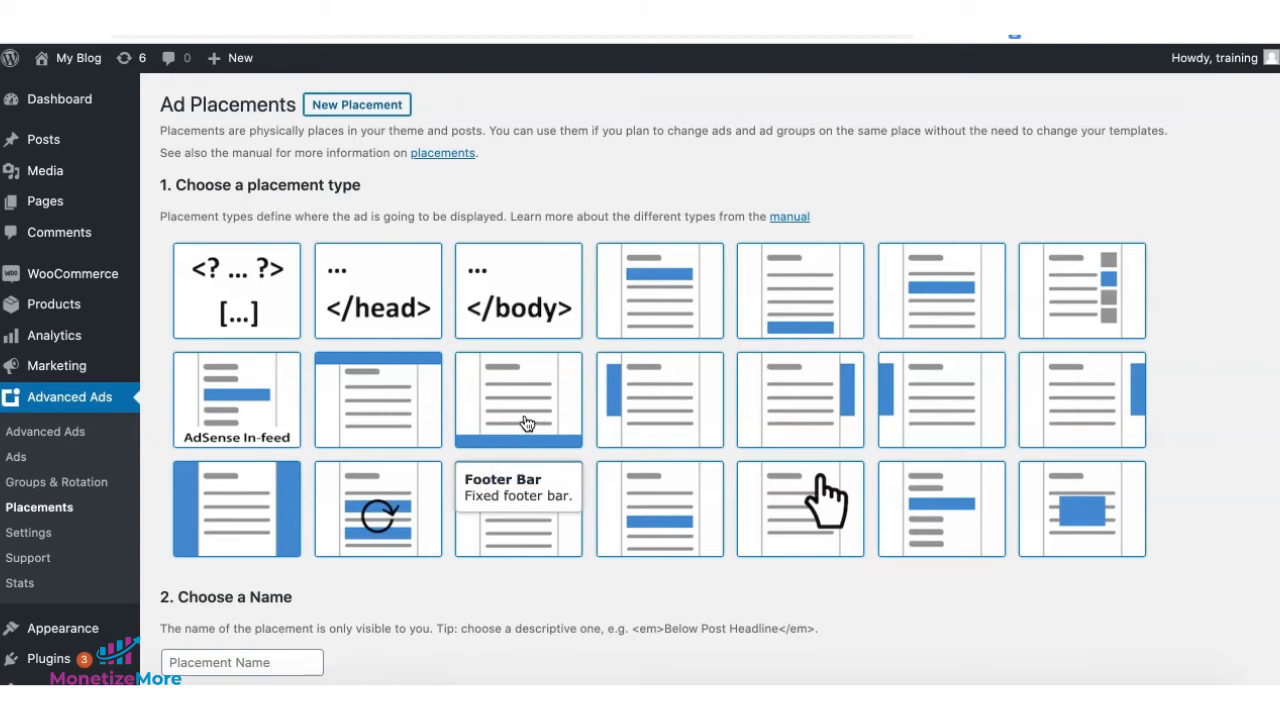
Save a new Footer Bar placement named 'bottom anchor' showing the training_midContent ad.
click(518, 400)
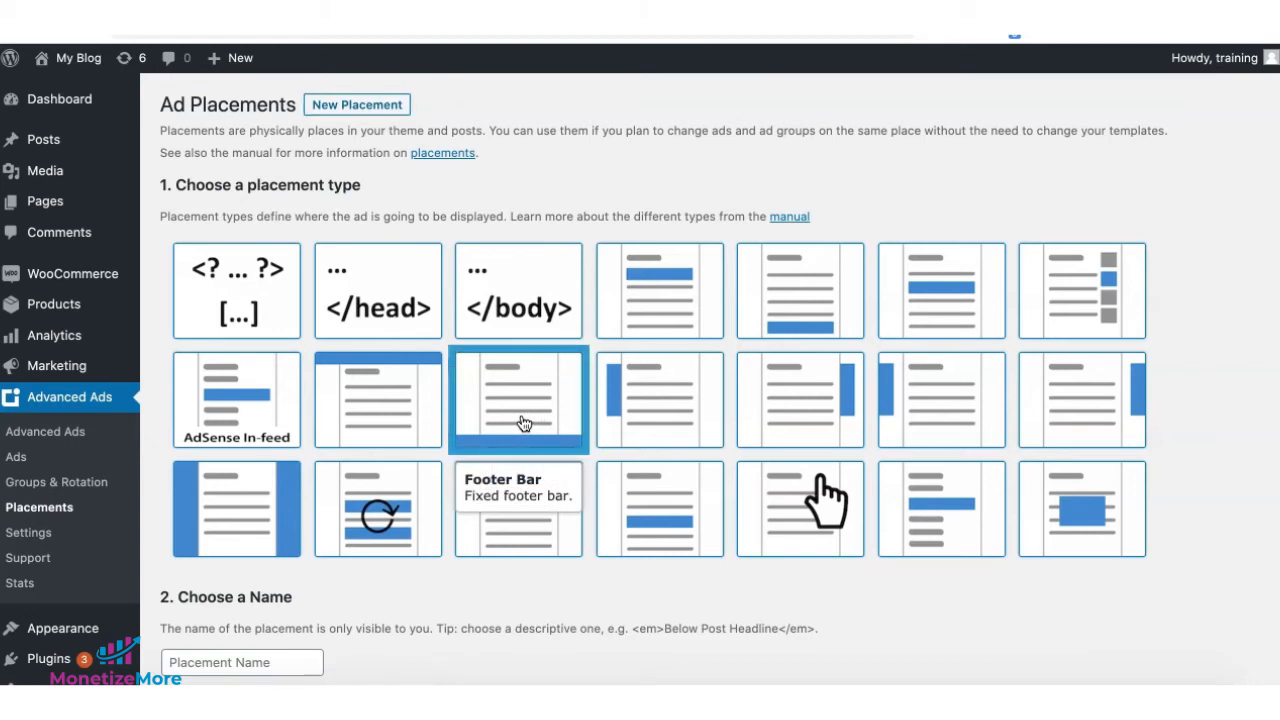
mouse_move(1044, 672)
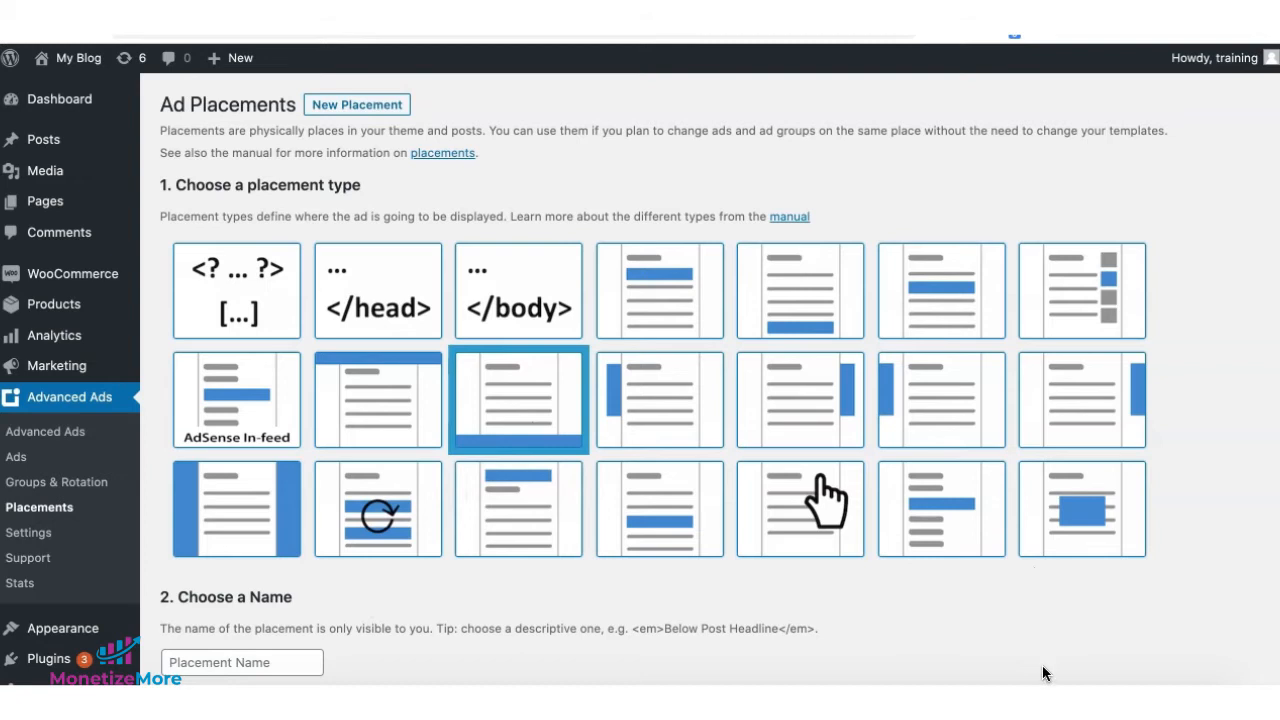
scroll(down, 3)
text(bottom anchor)
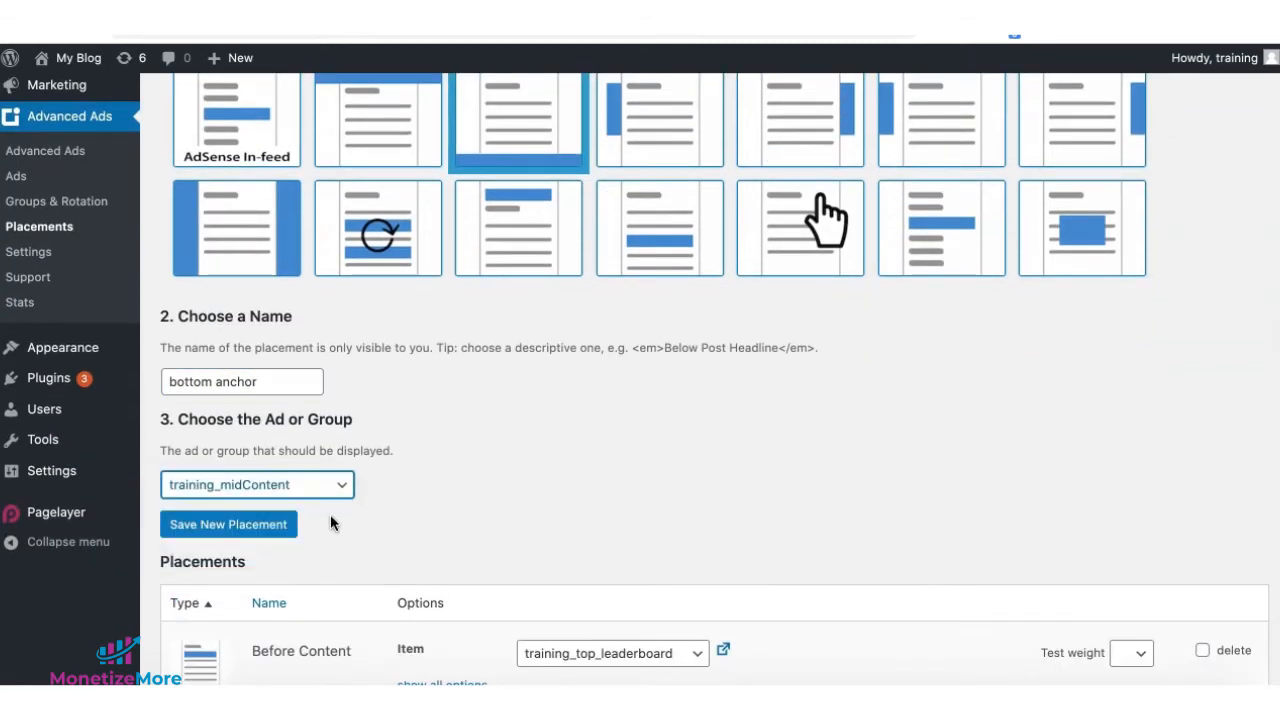
mouse_move(258, 532)
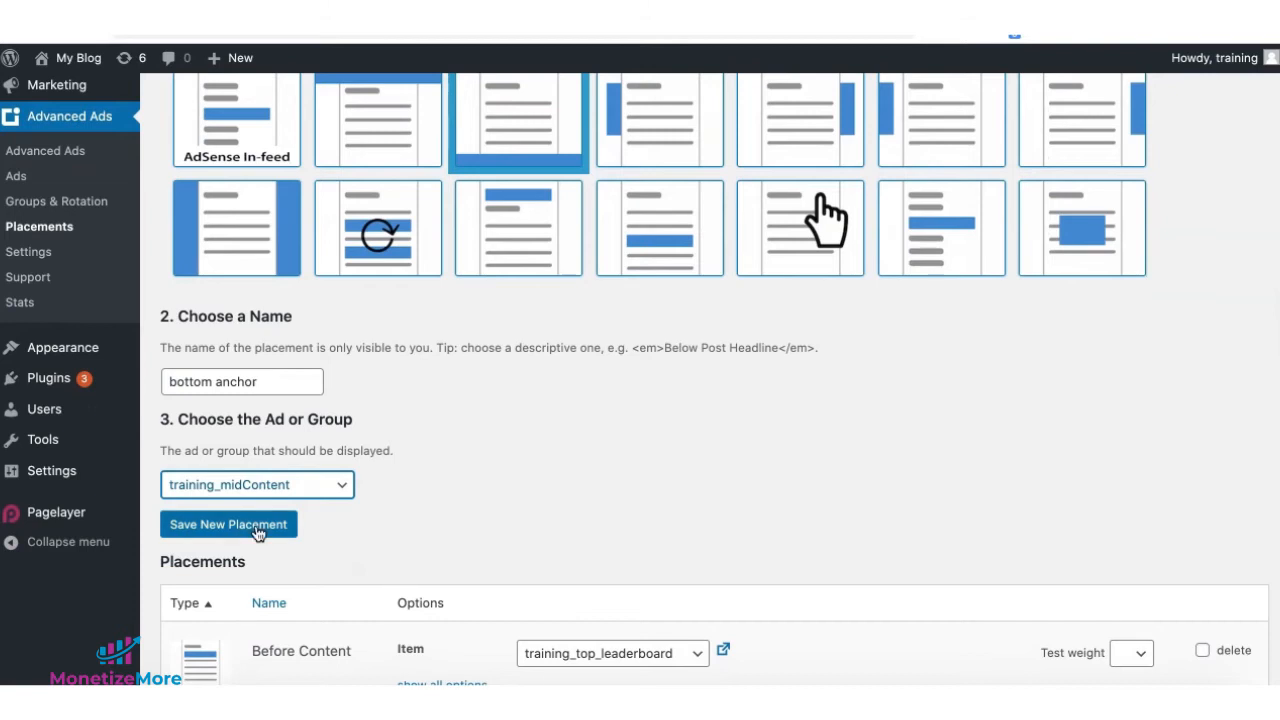
click(228, 524)
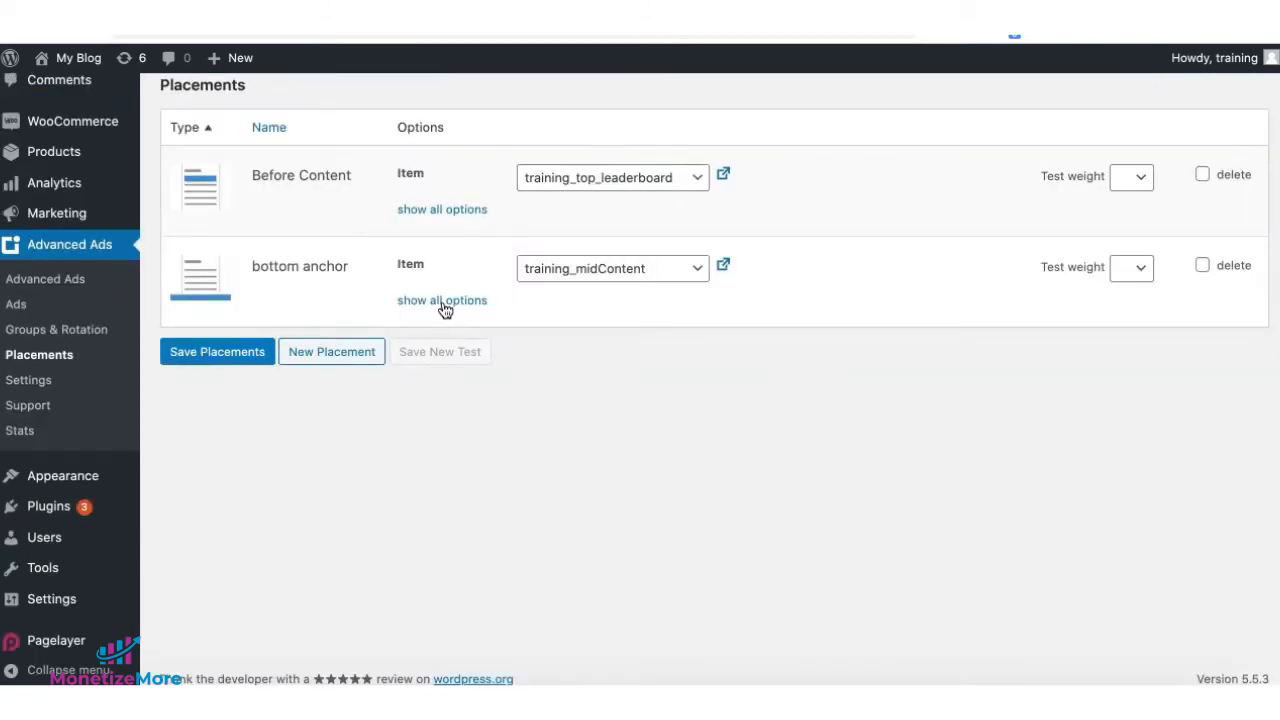
Enable a close button on the bottom anchor placement, positioned outside on the right.
click(442, 300)
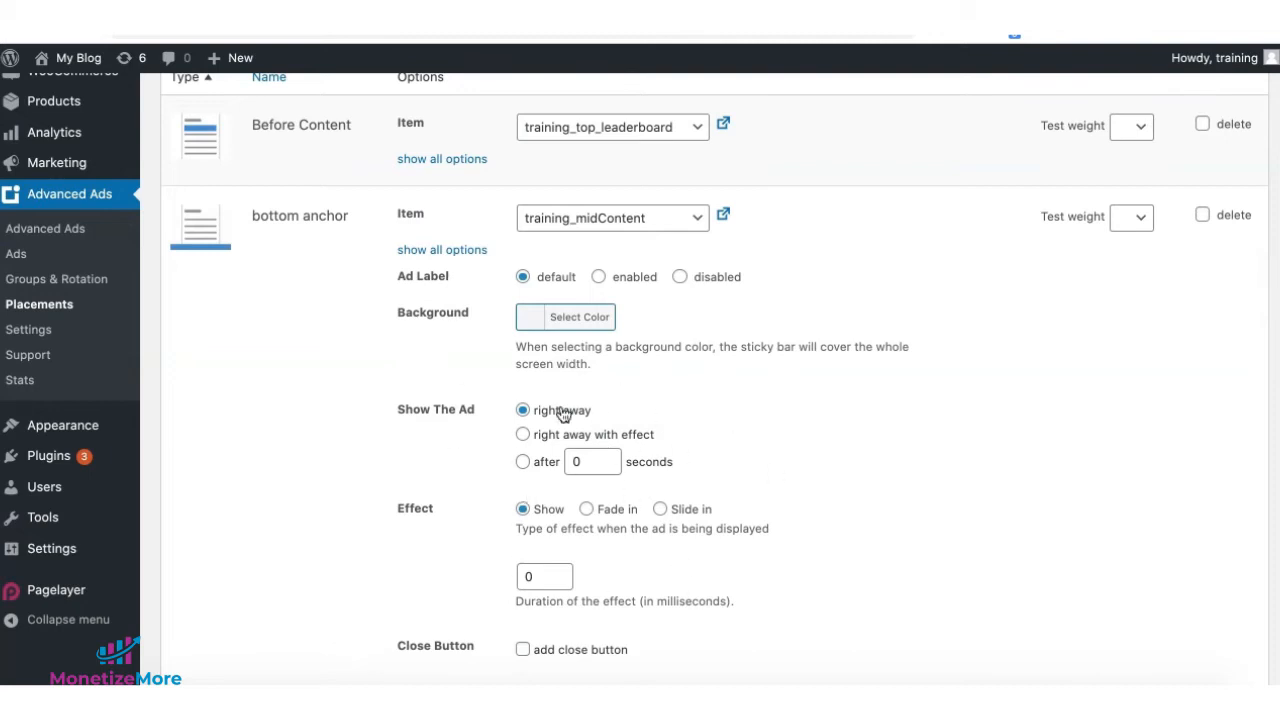
mouse_move(640, 444)
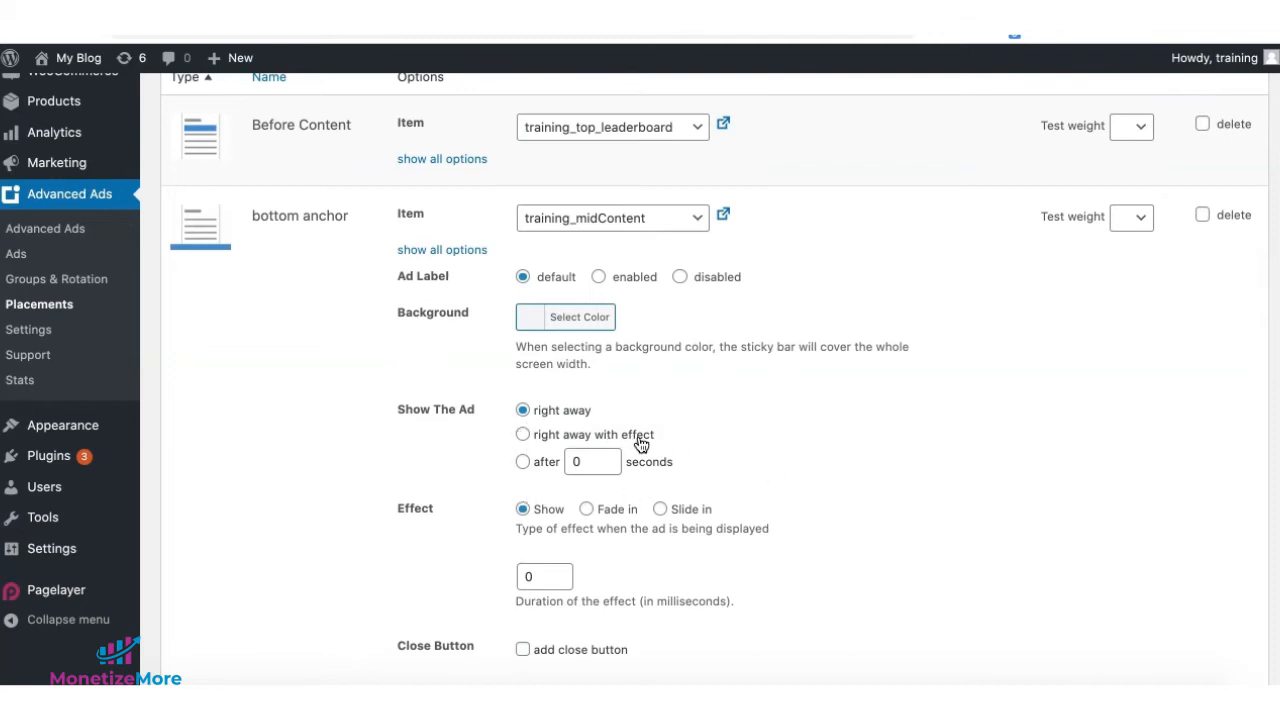
mouse_move(792, 568)
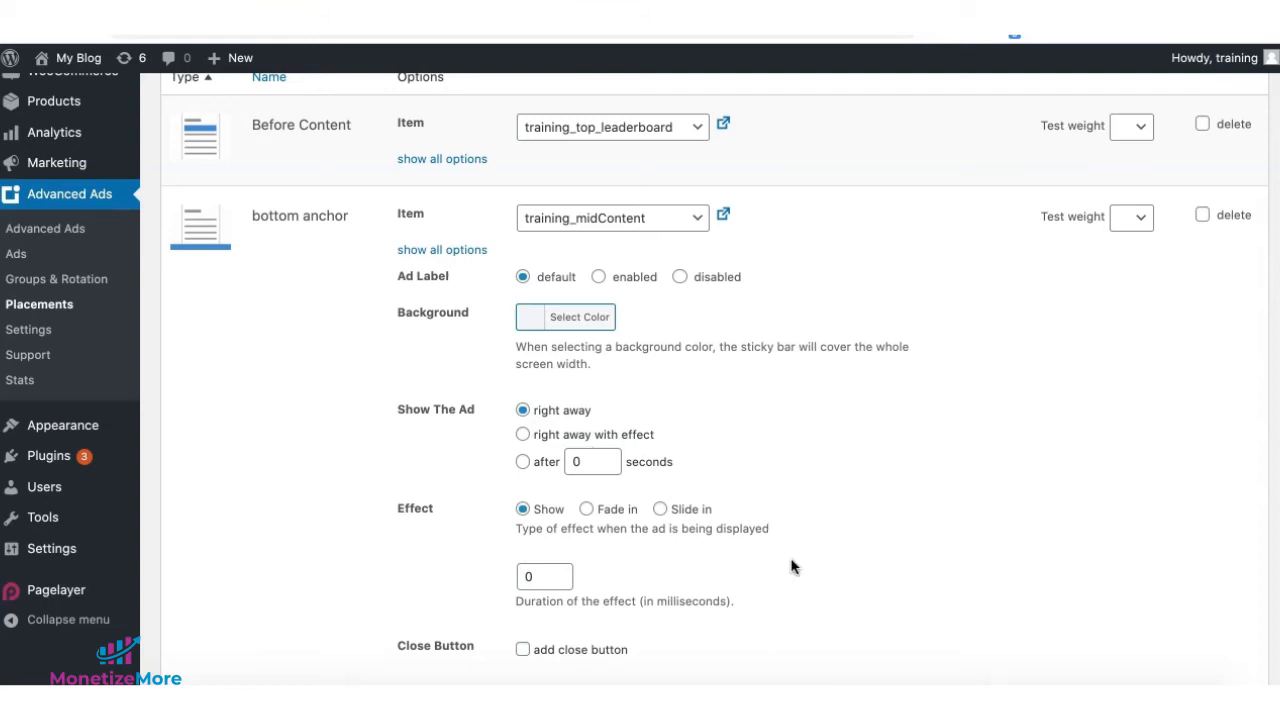
click(522, 648)
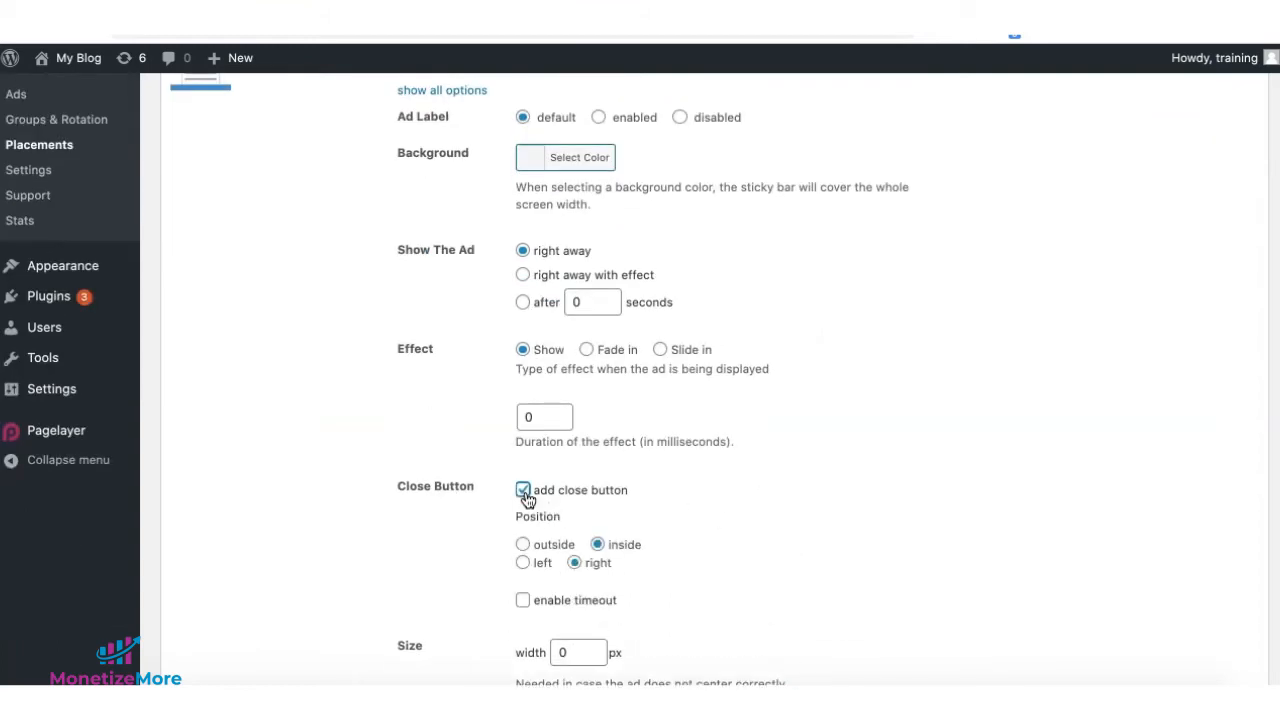
mouse_move(704, 532)
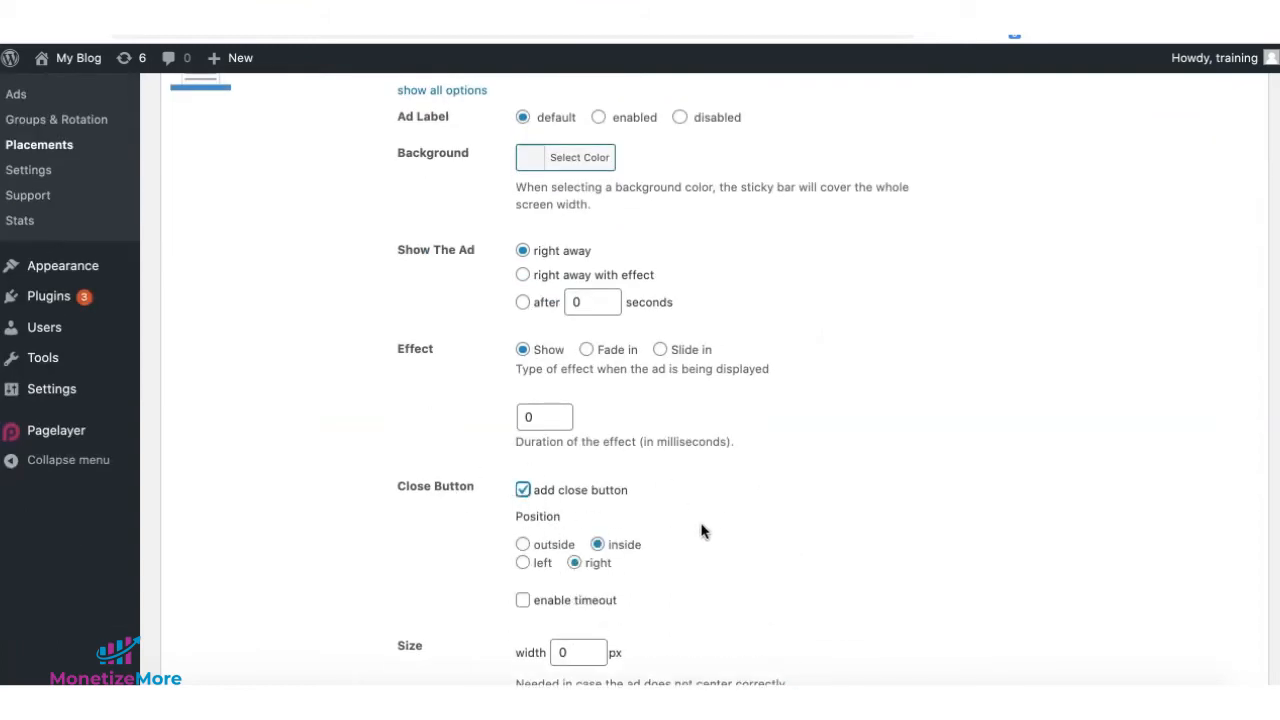
scroll(down, 3)
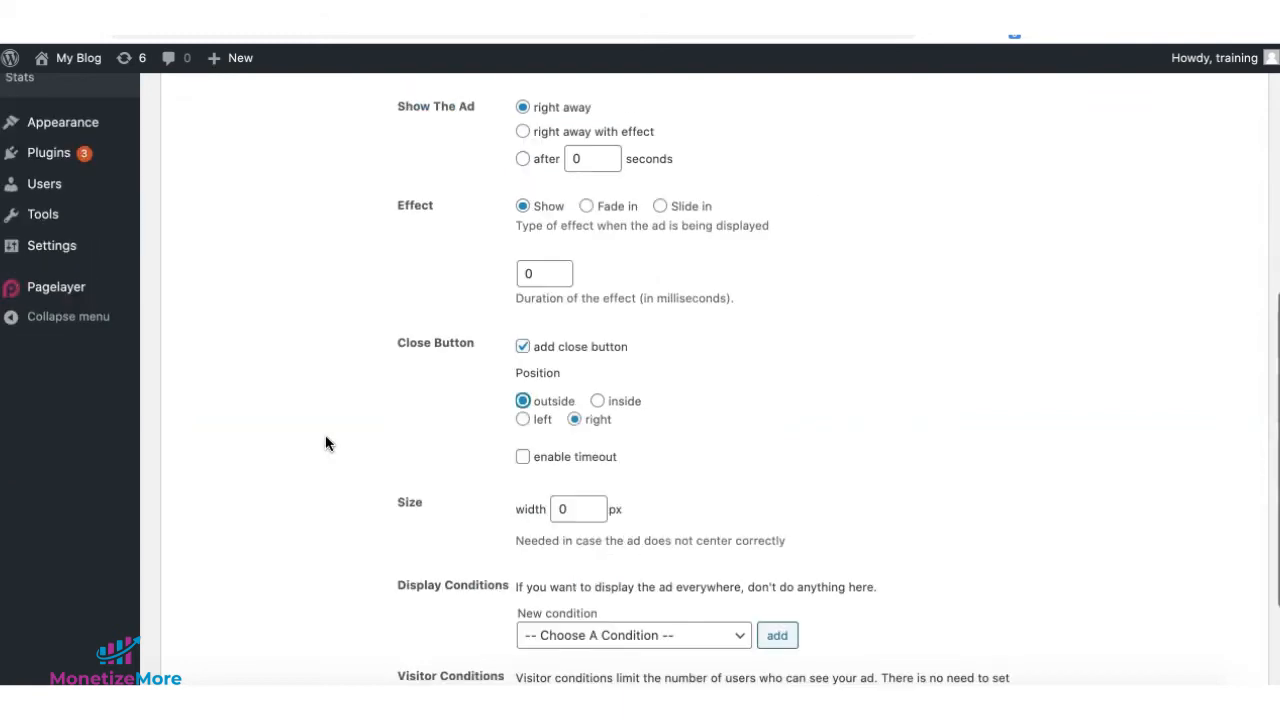
scroll(down, 3)
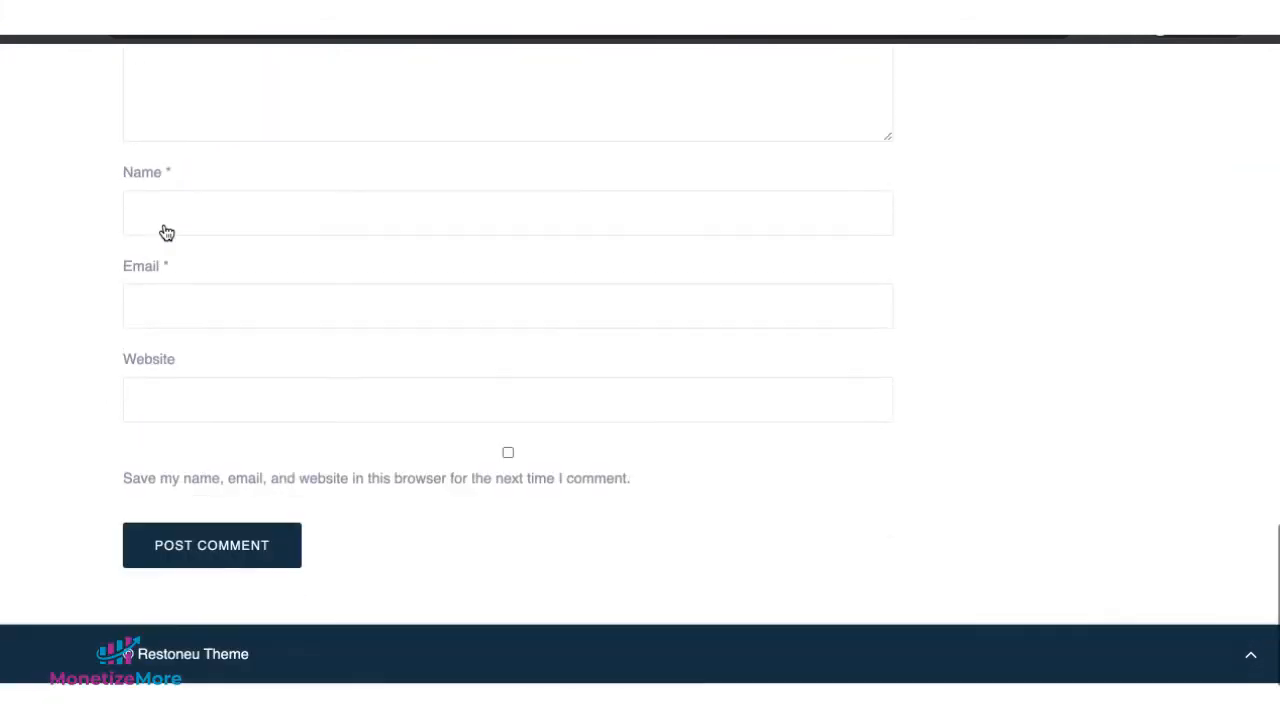
scroll(up, 3)
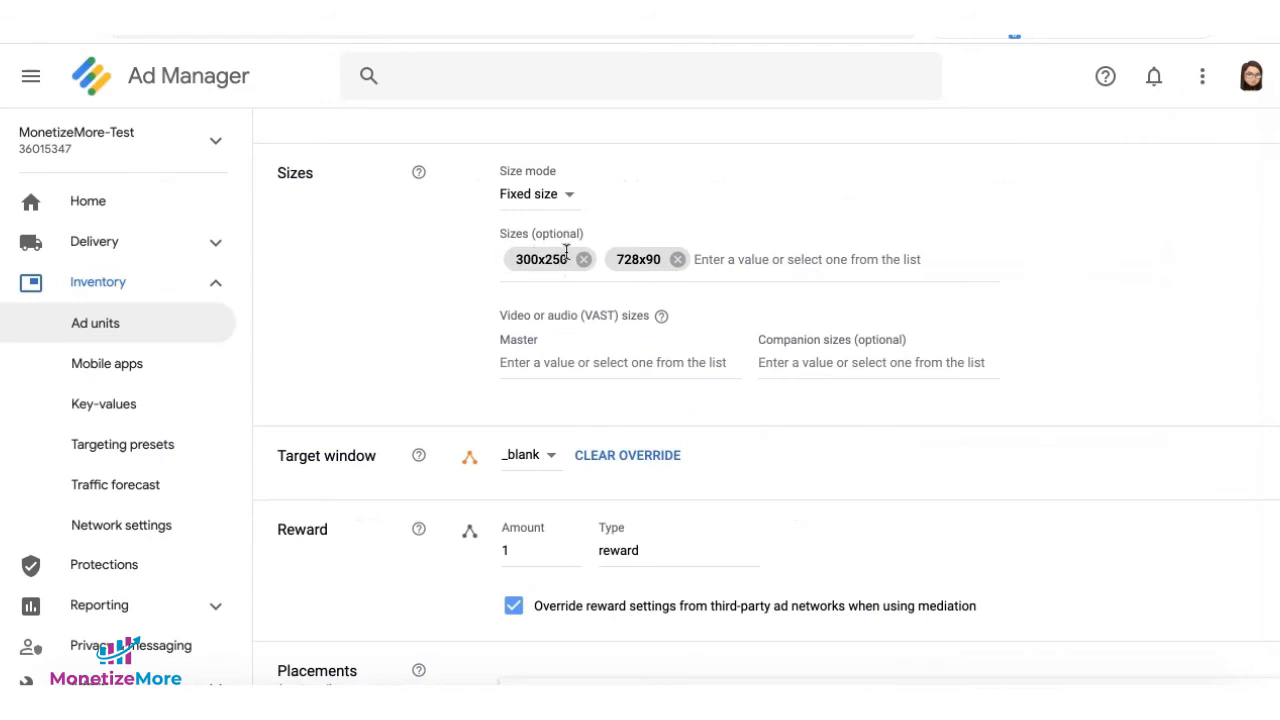
mouse_move(584, 264)
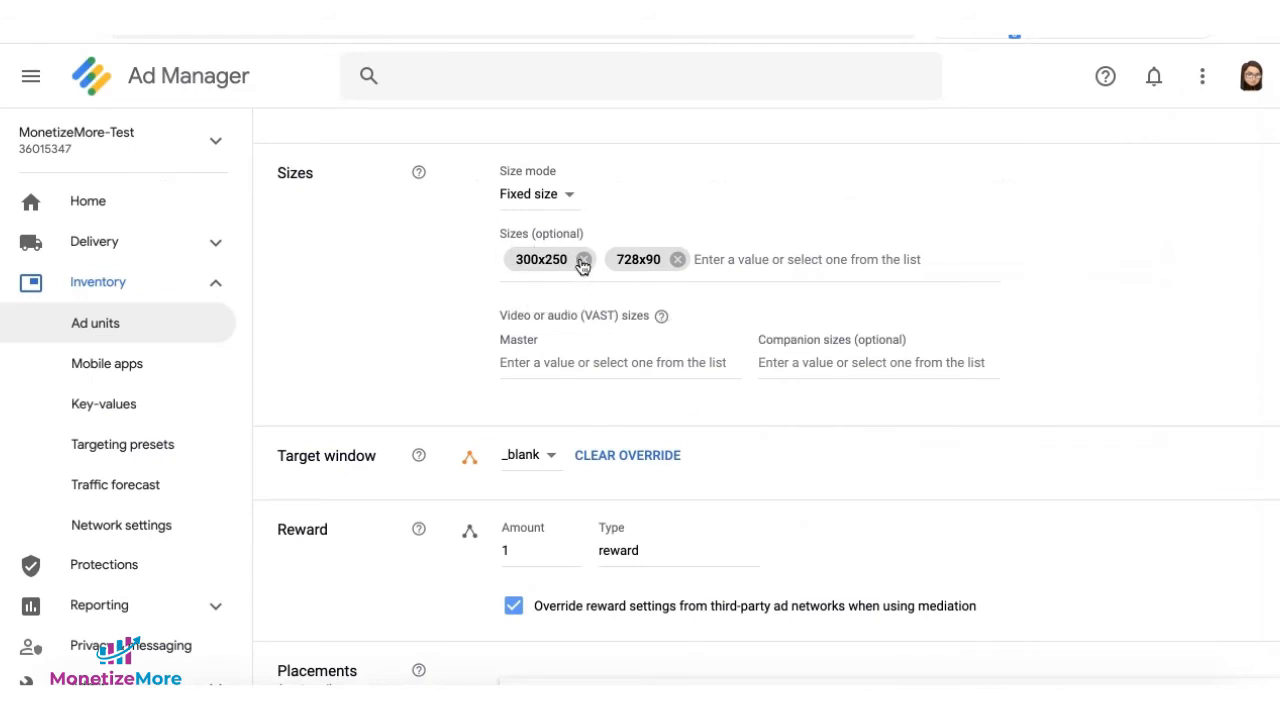
mouse_move(720, 284)
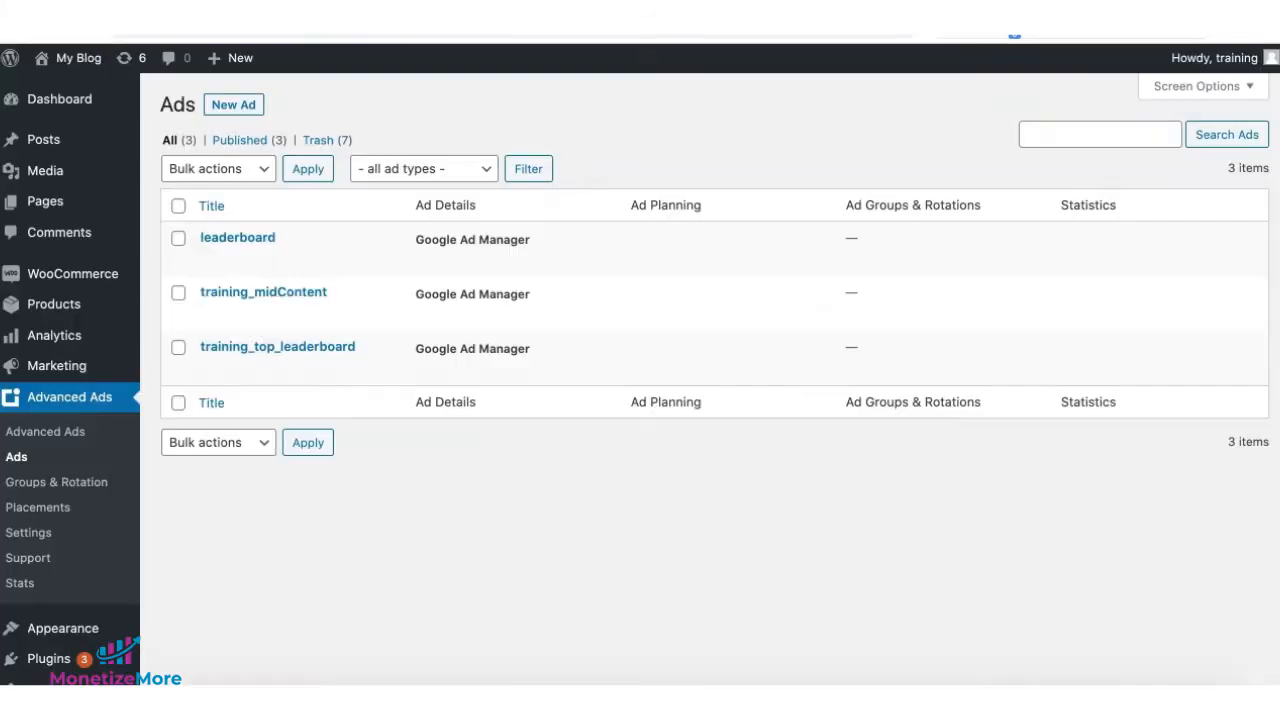
mouse_move(868, 256)
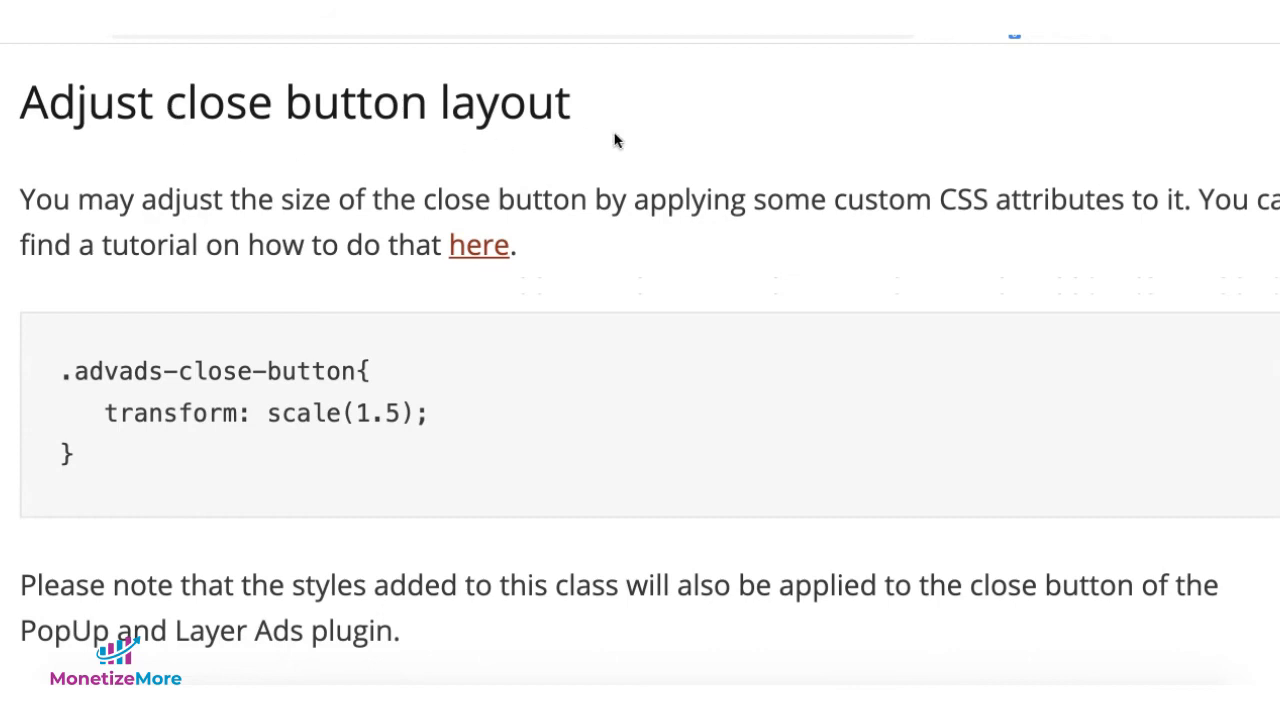
Scroll the sticky ads documentation to 'Adjust close button layout' and 'Transparent background with opacity'.
scroll(down, 3)
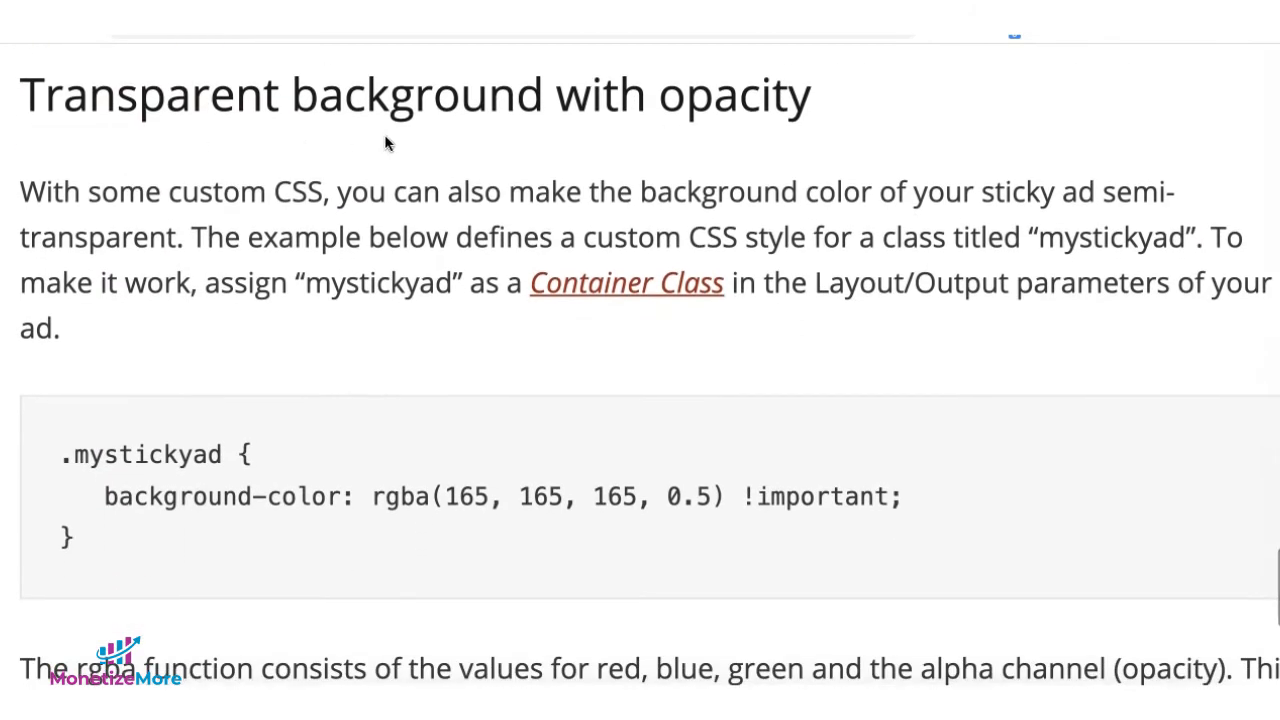
scroll(down, 3)
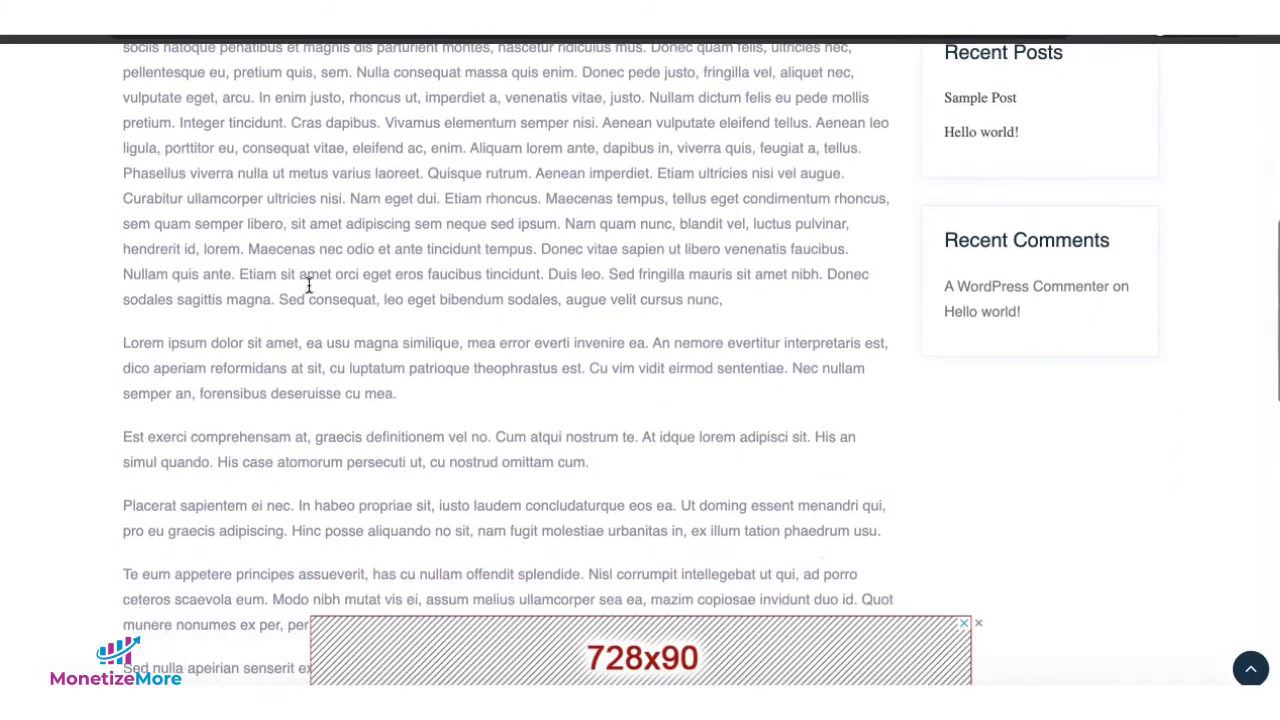
scroll(down, 3)
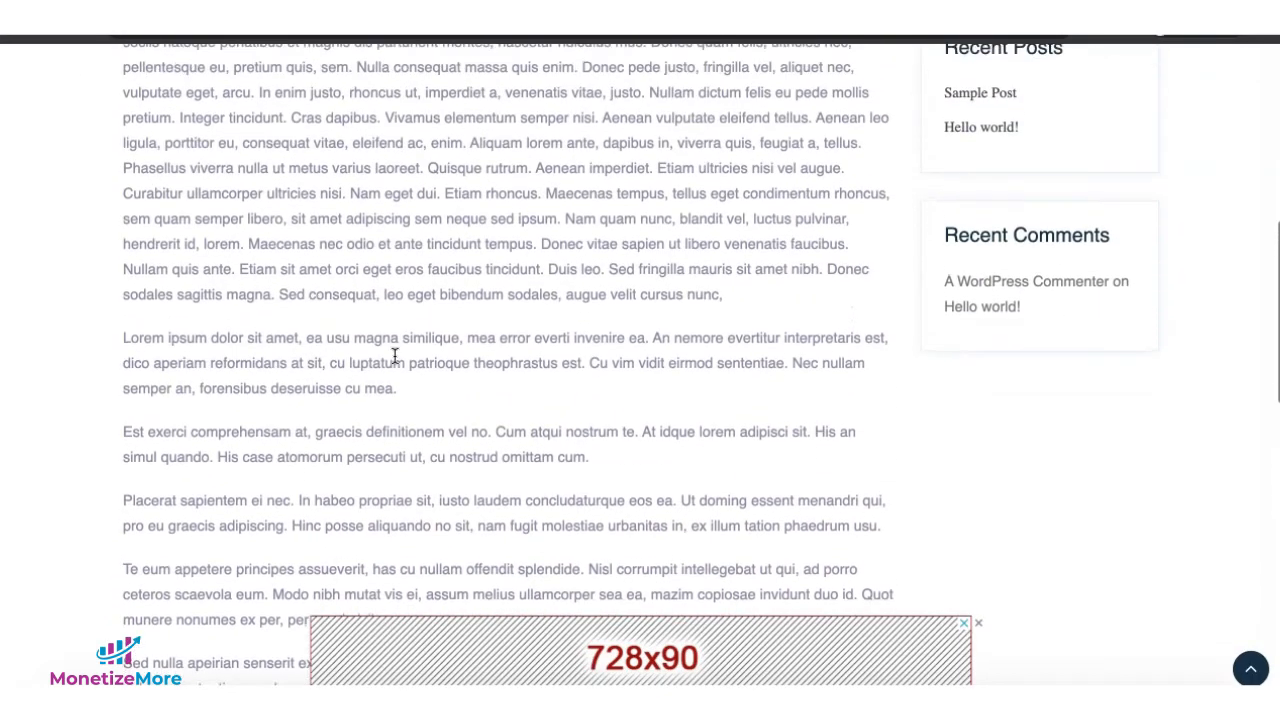
scroll(up, 3)
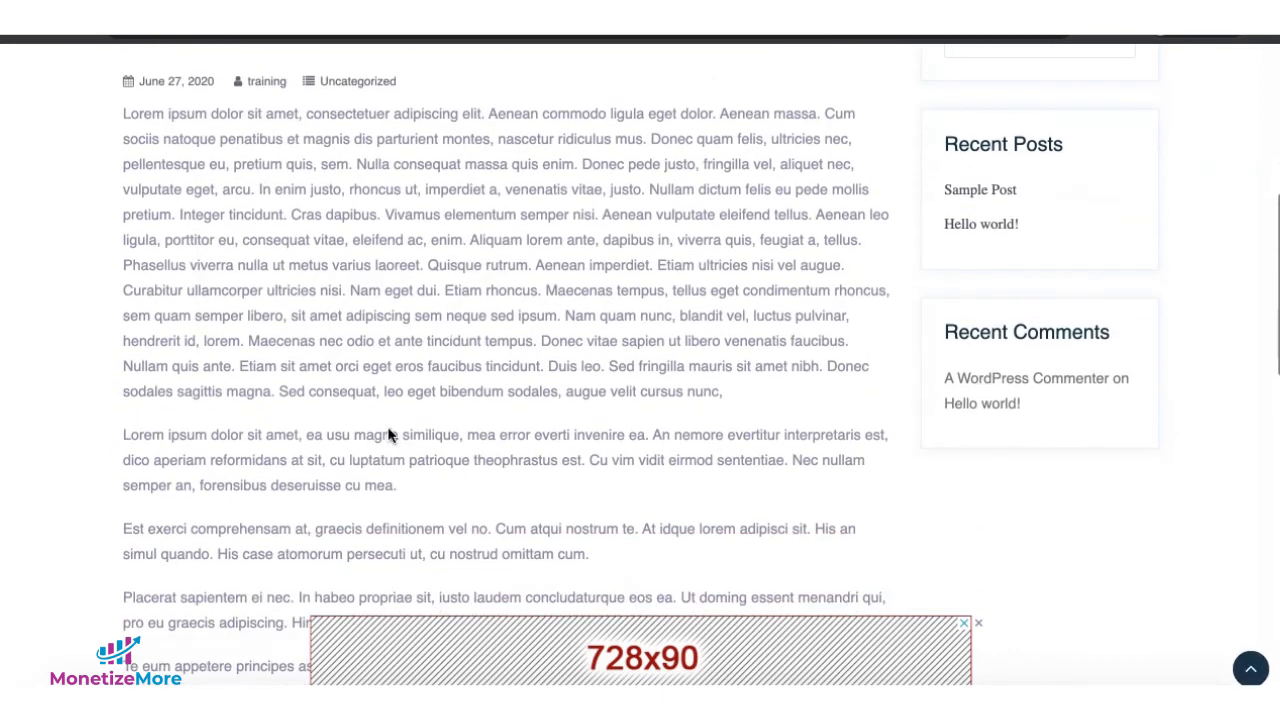
mouse_move(196, 388)
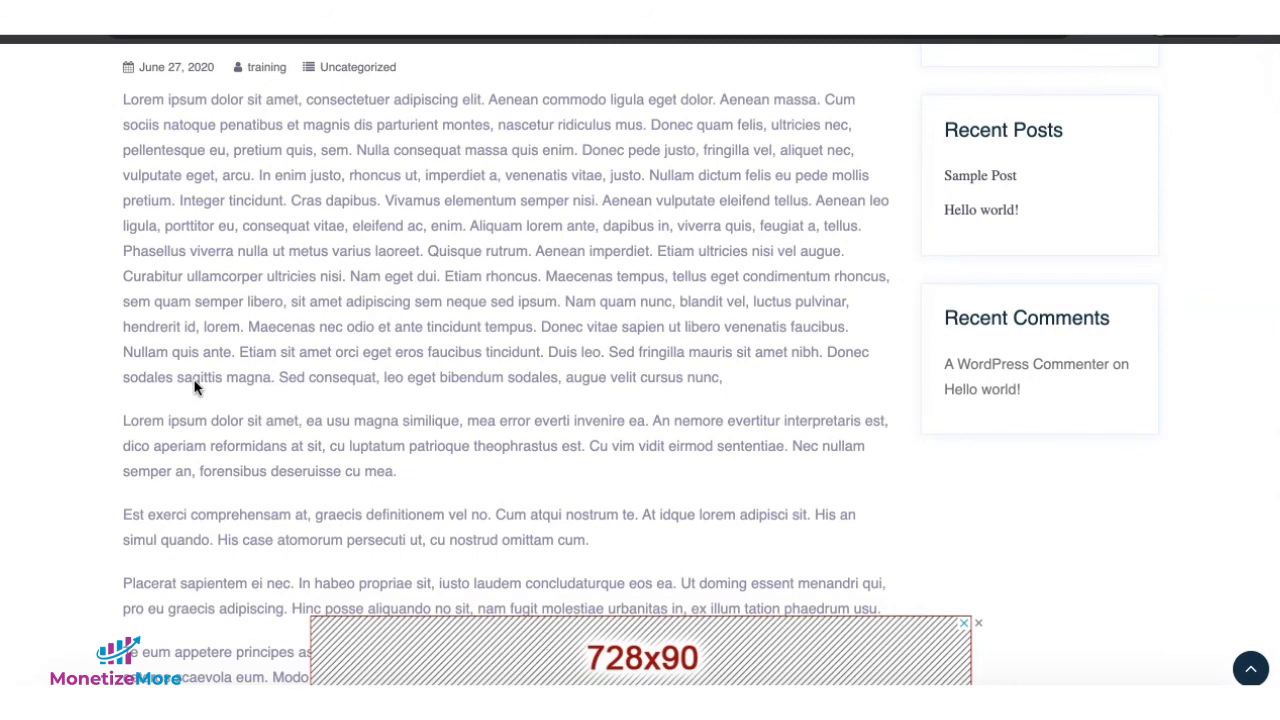
scroll(down, 3)
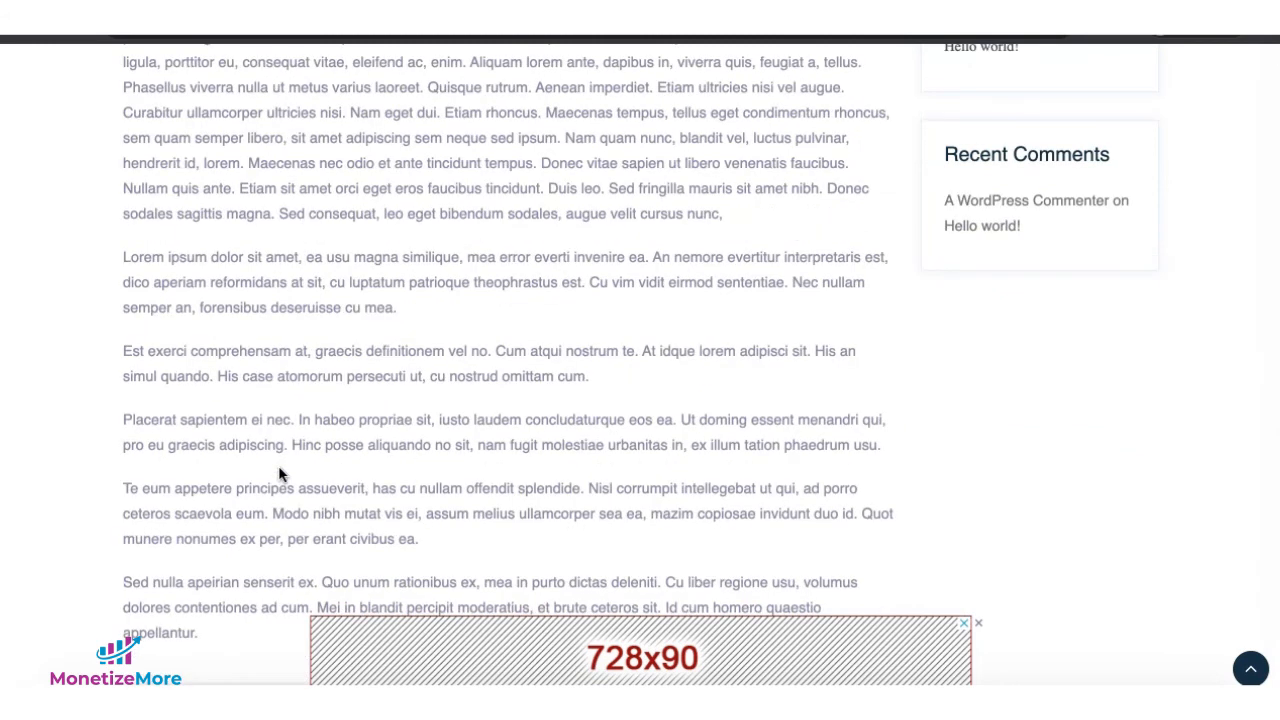